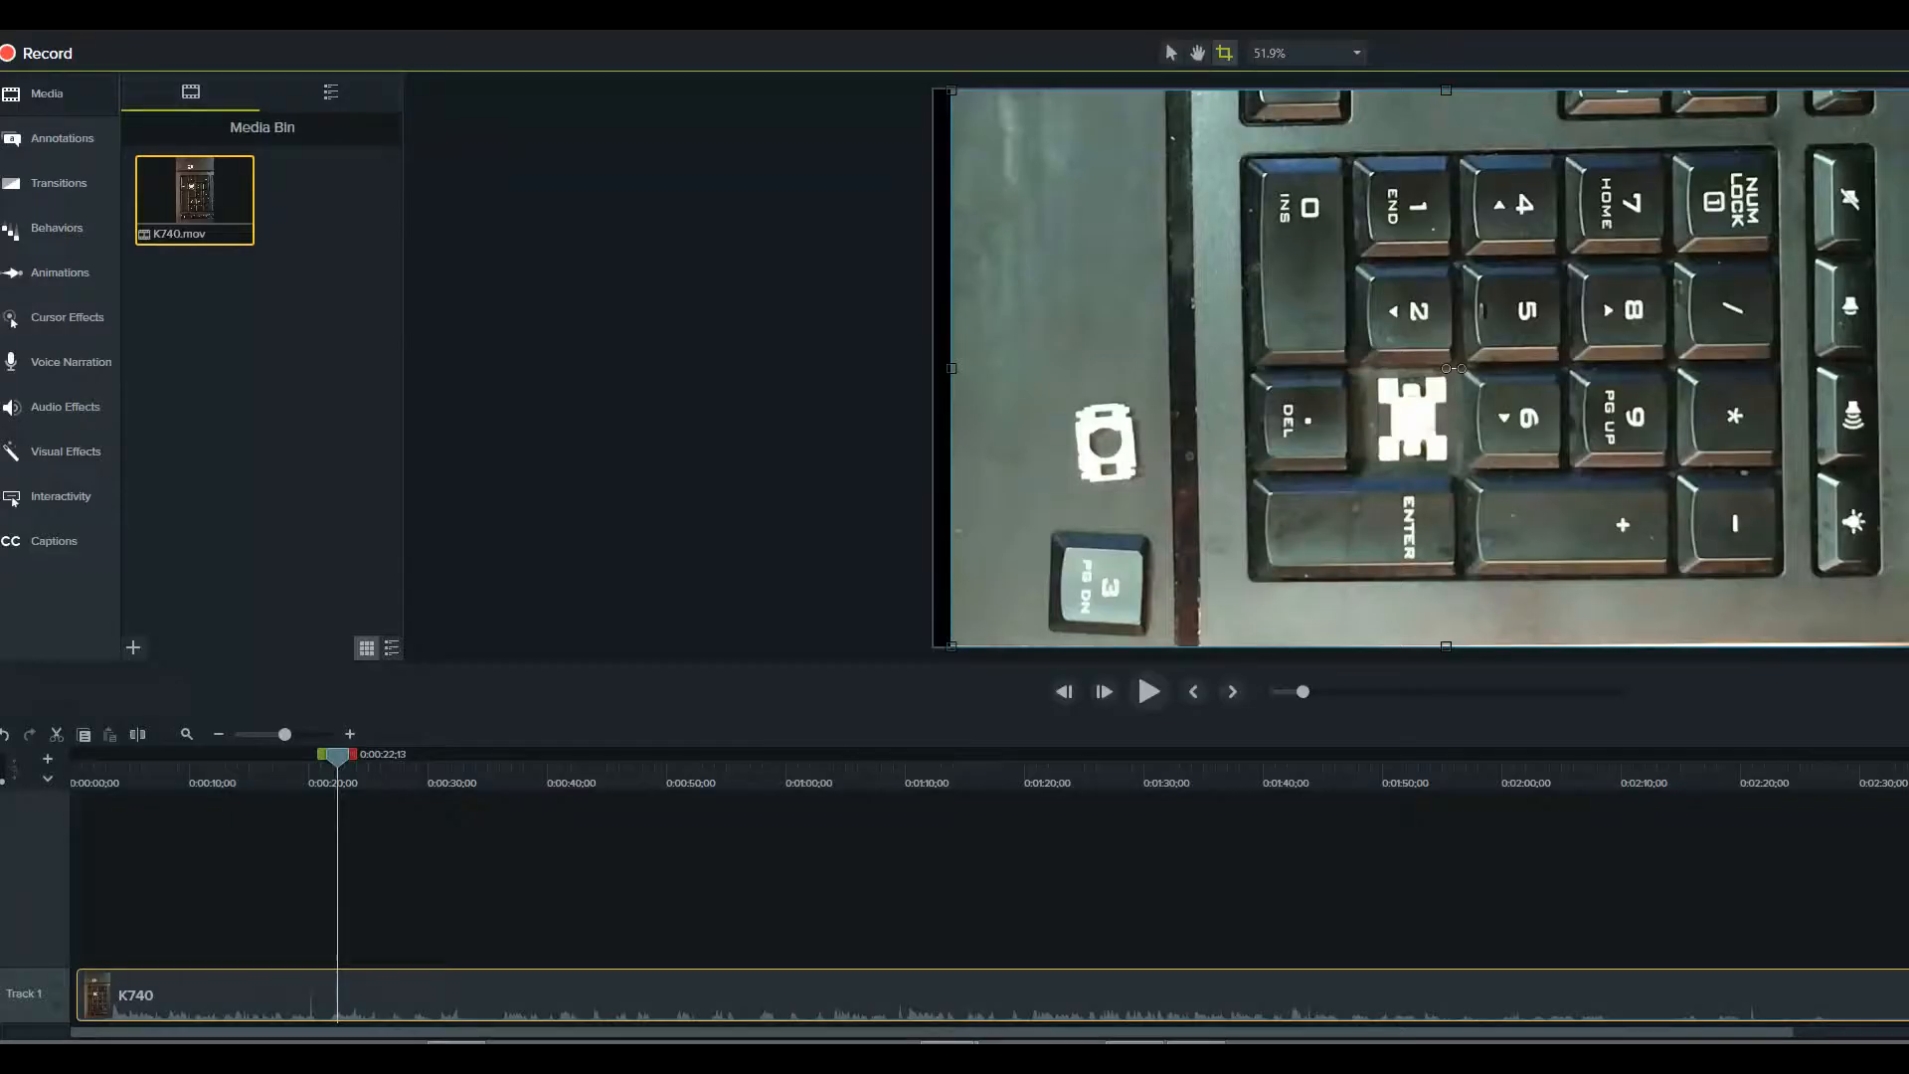
mouse_move(1779, 448)
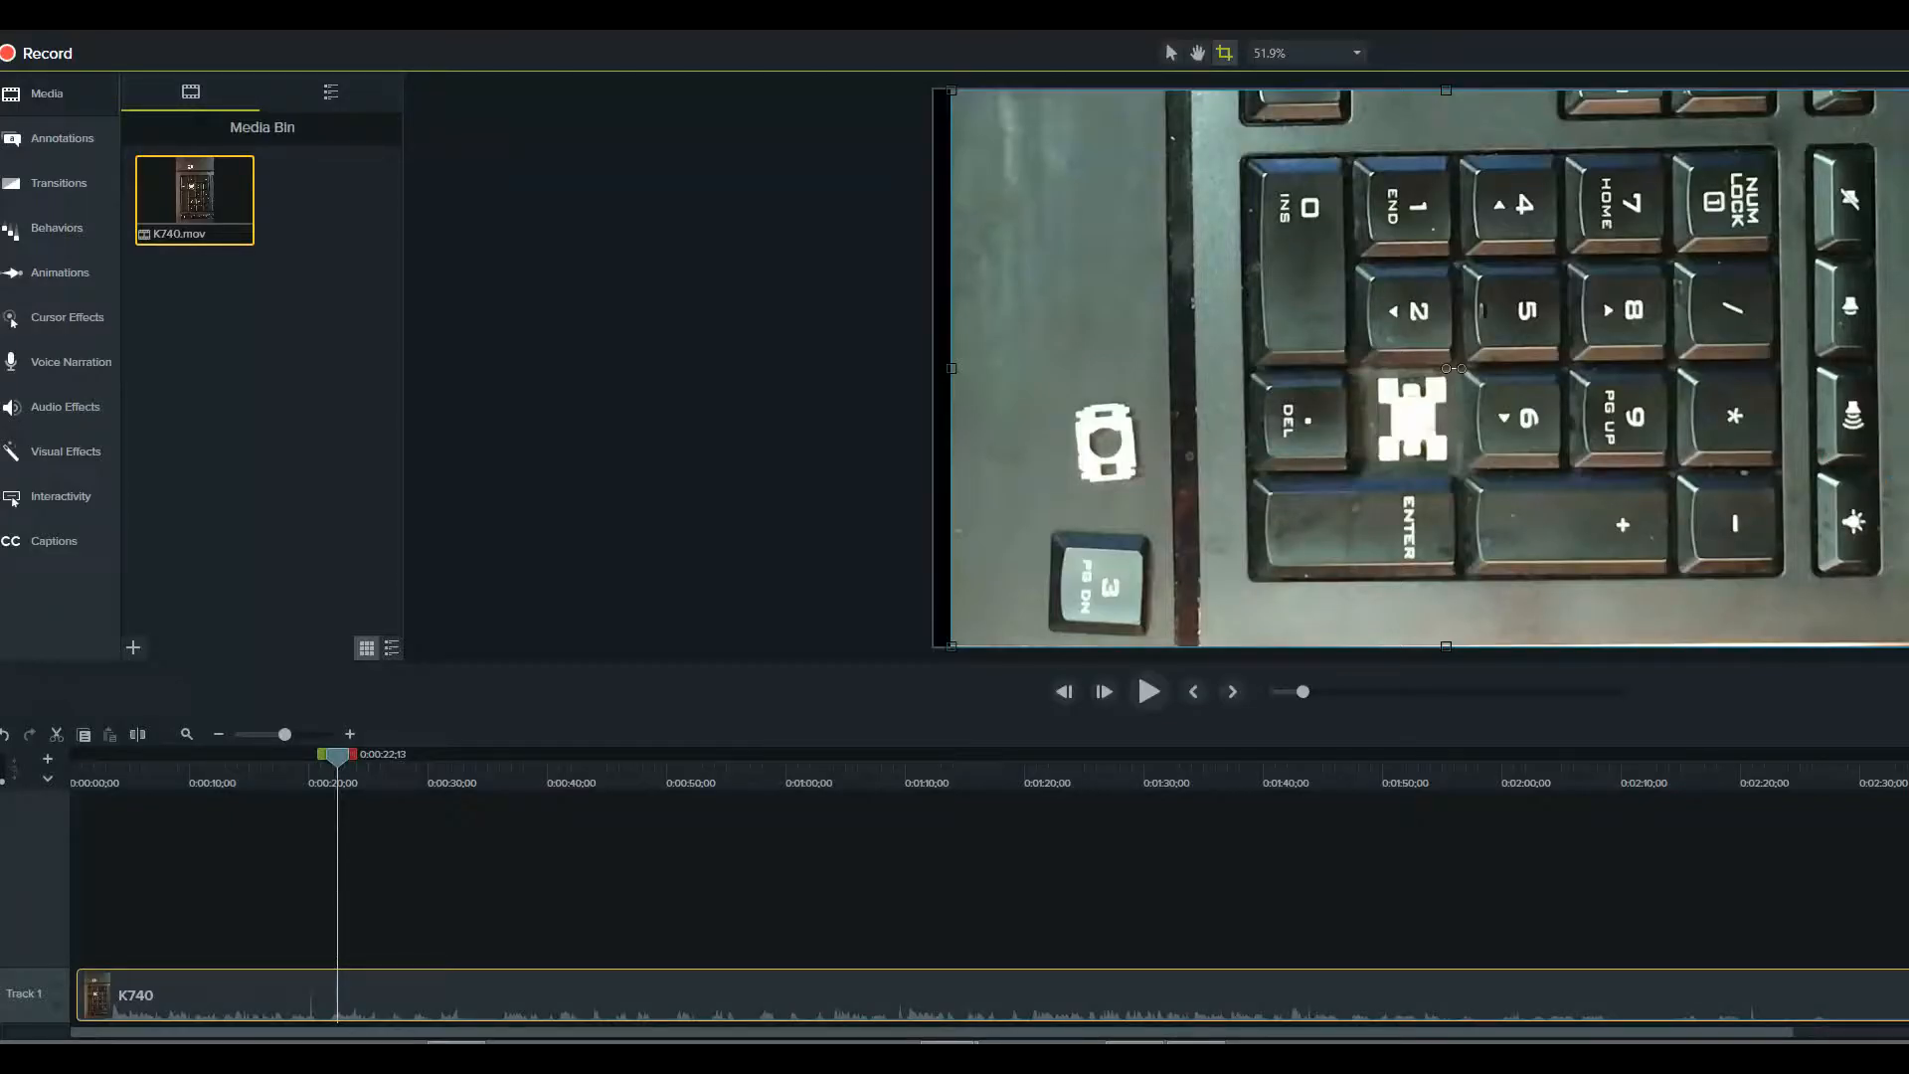
mouse_move(853, 302)
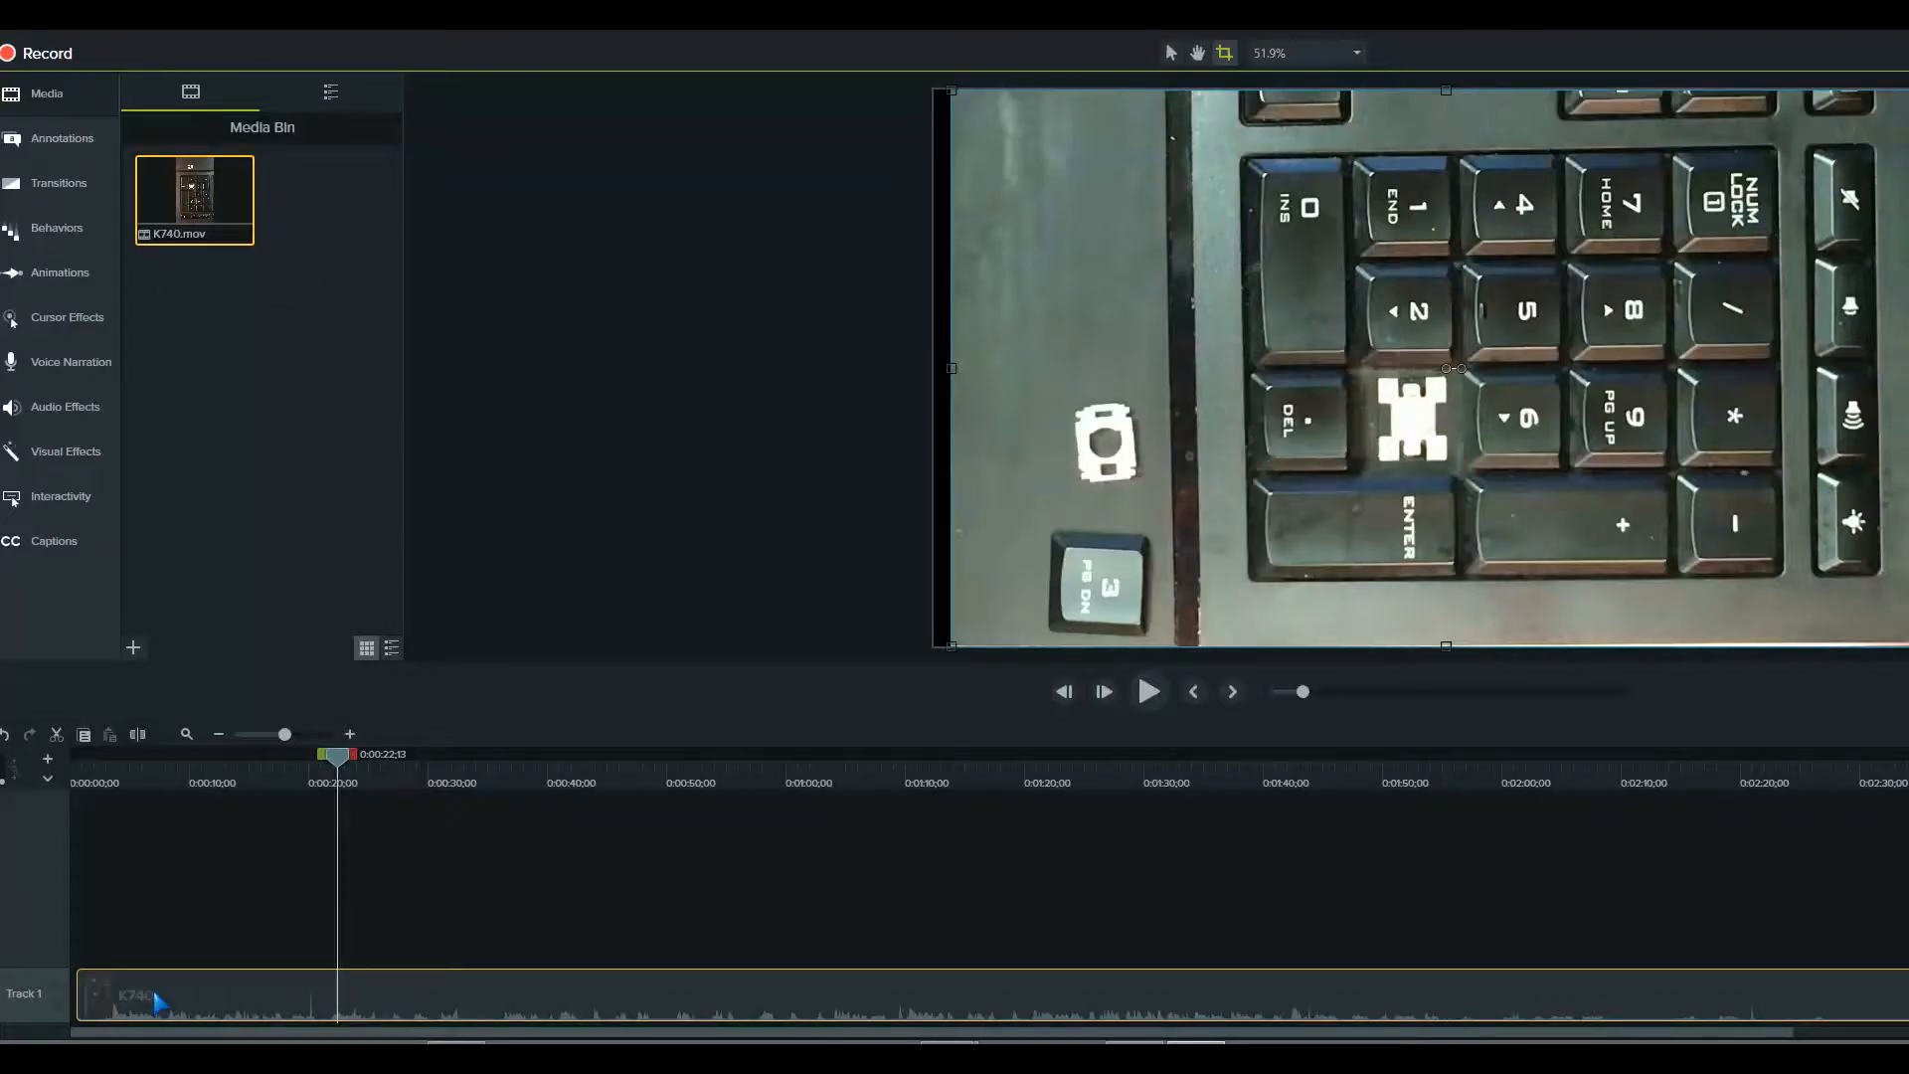
mouse_move(195, 974)
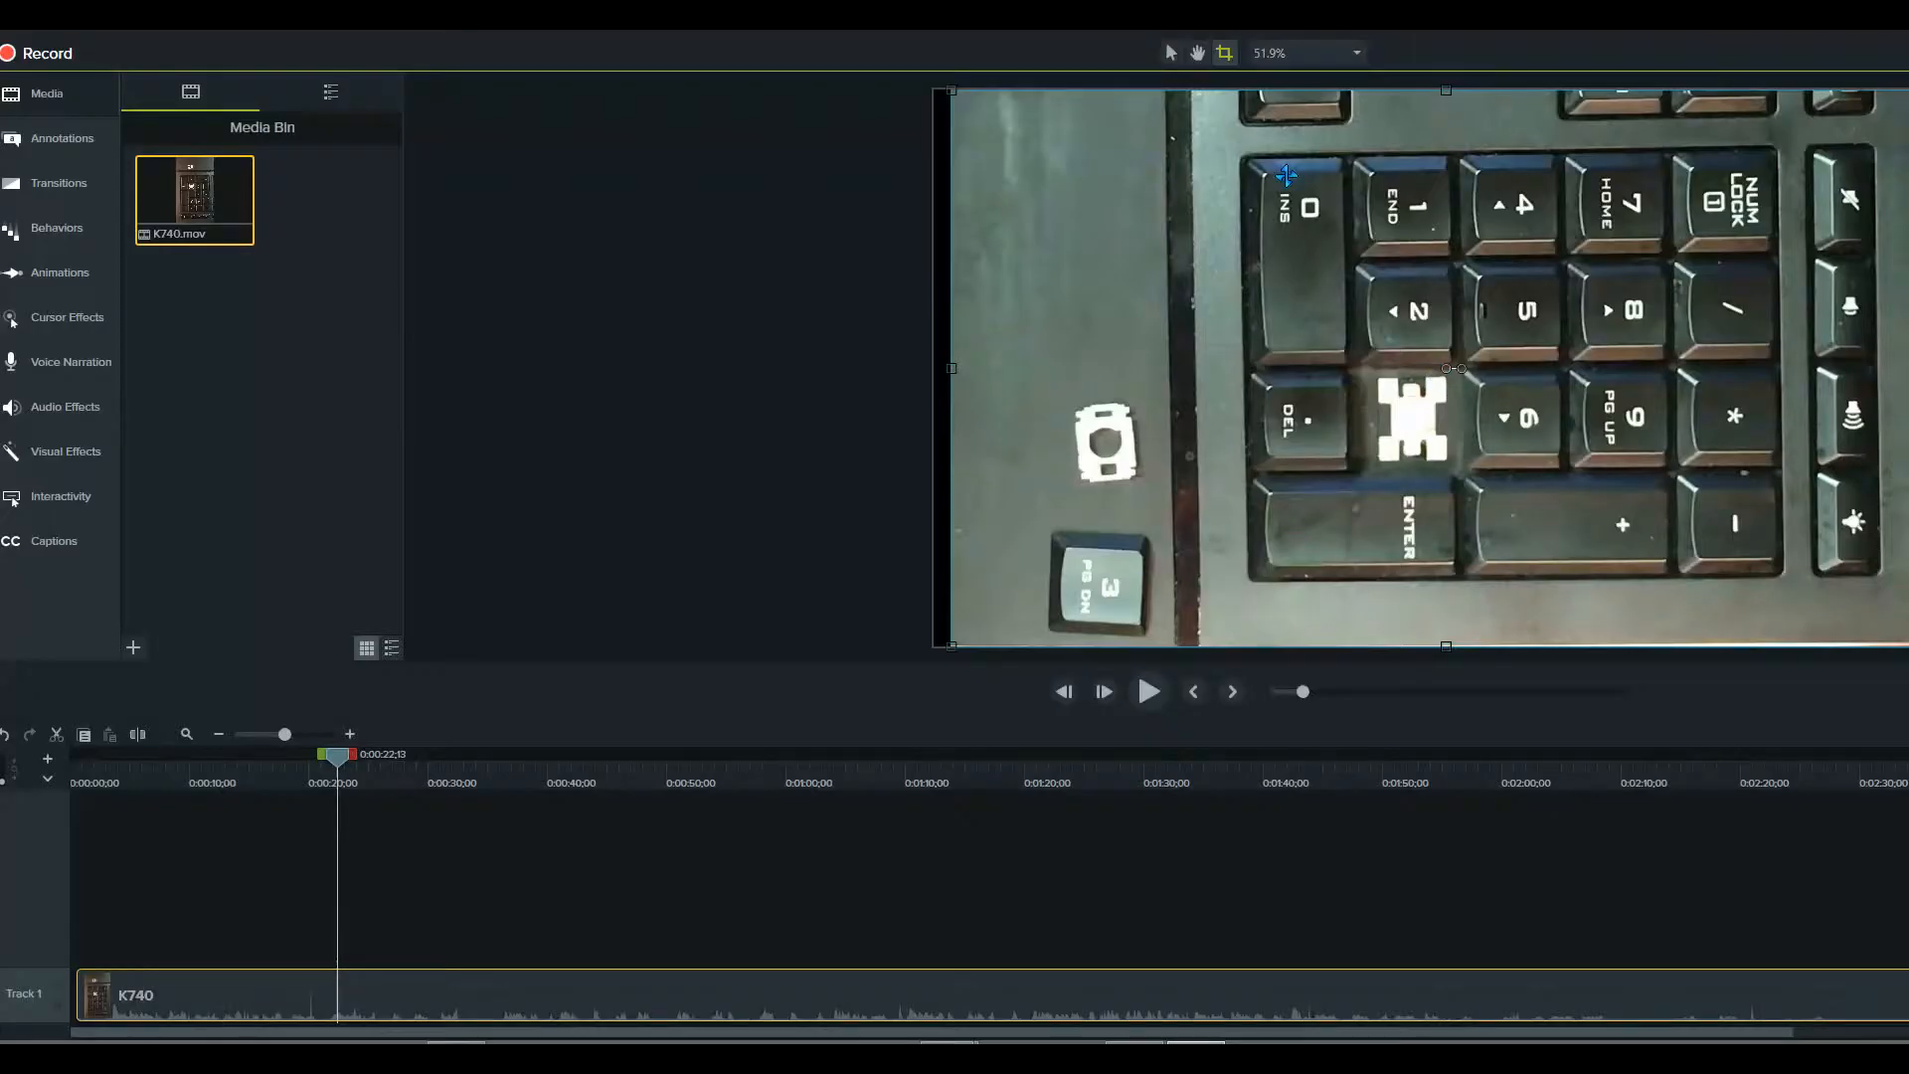
mouse_move(1374, 270)
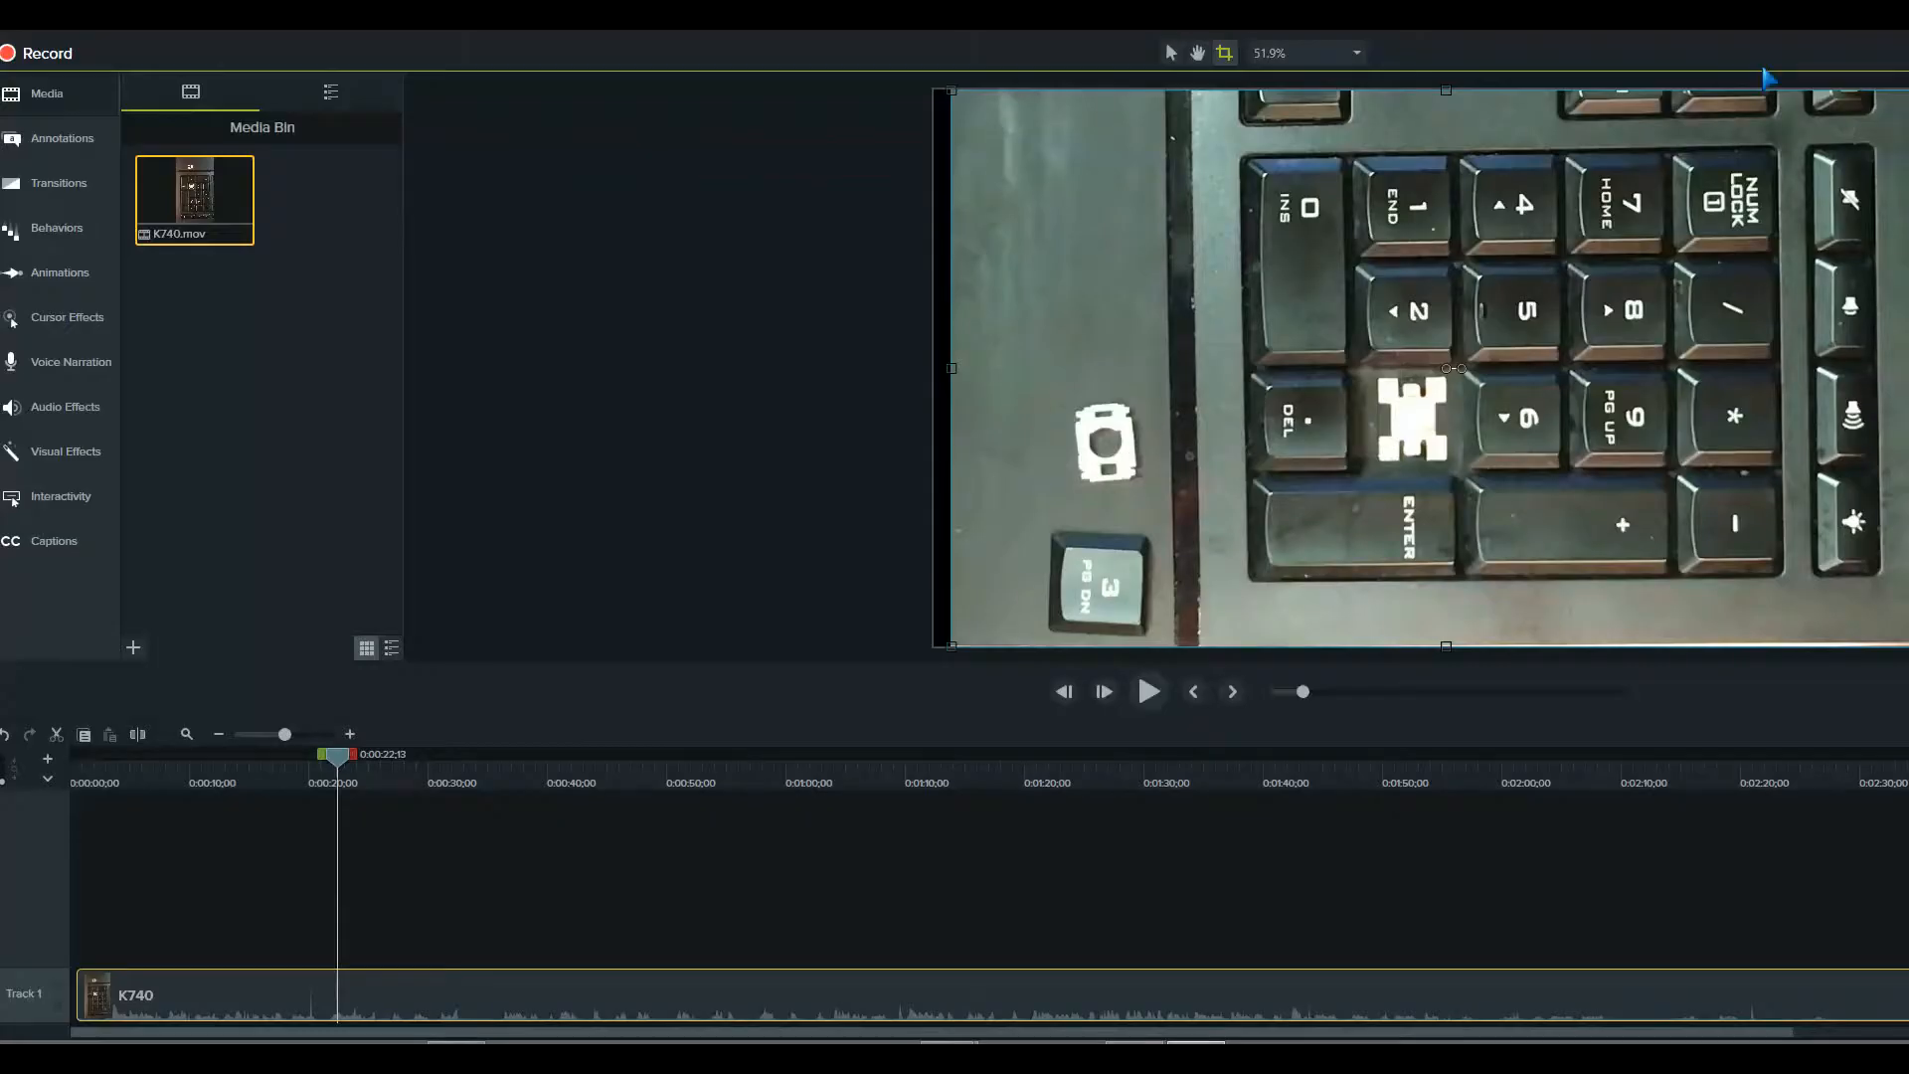
mouse_move(1837, 497)
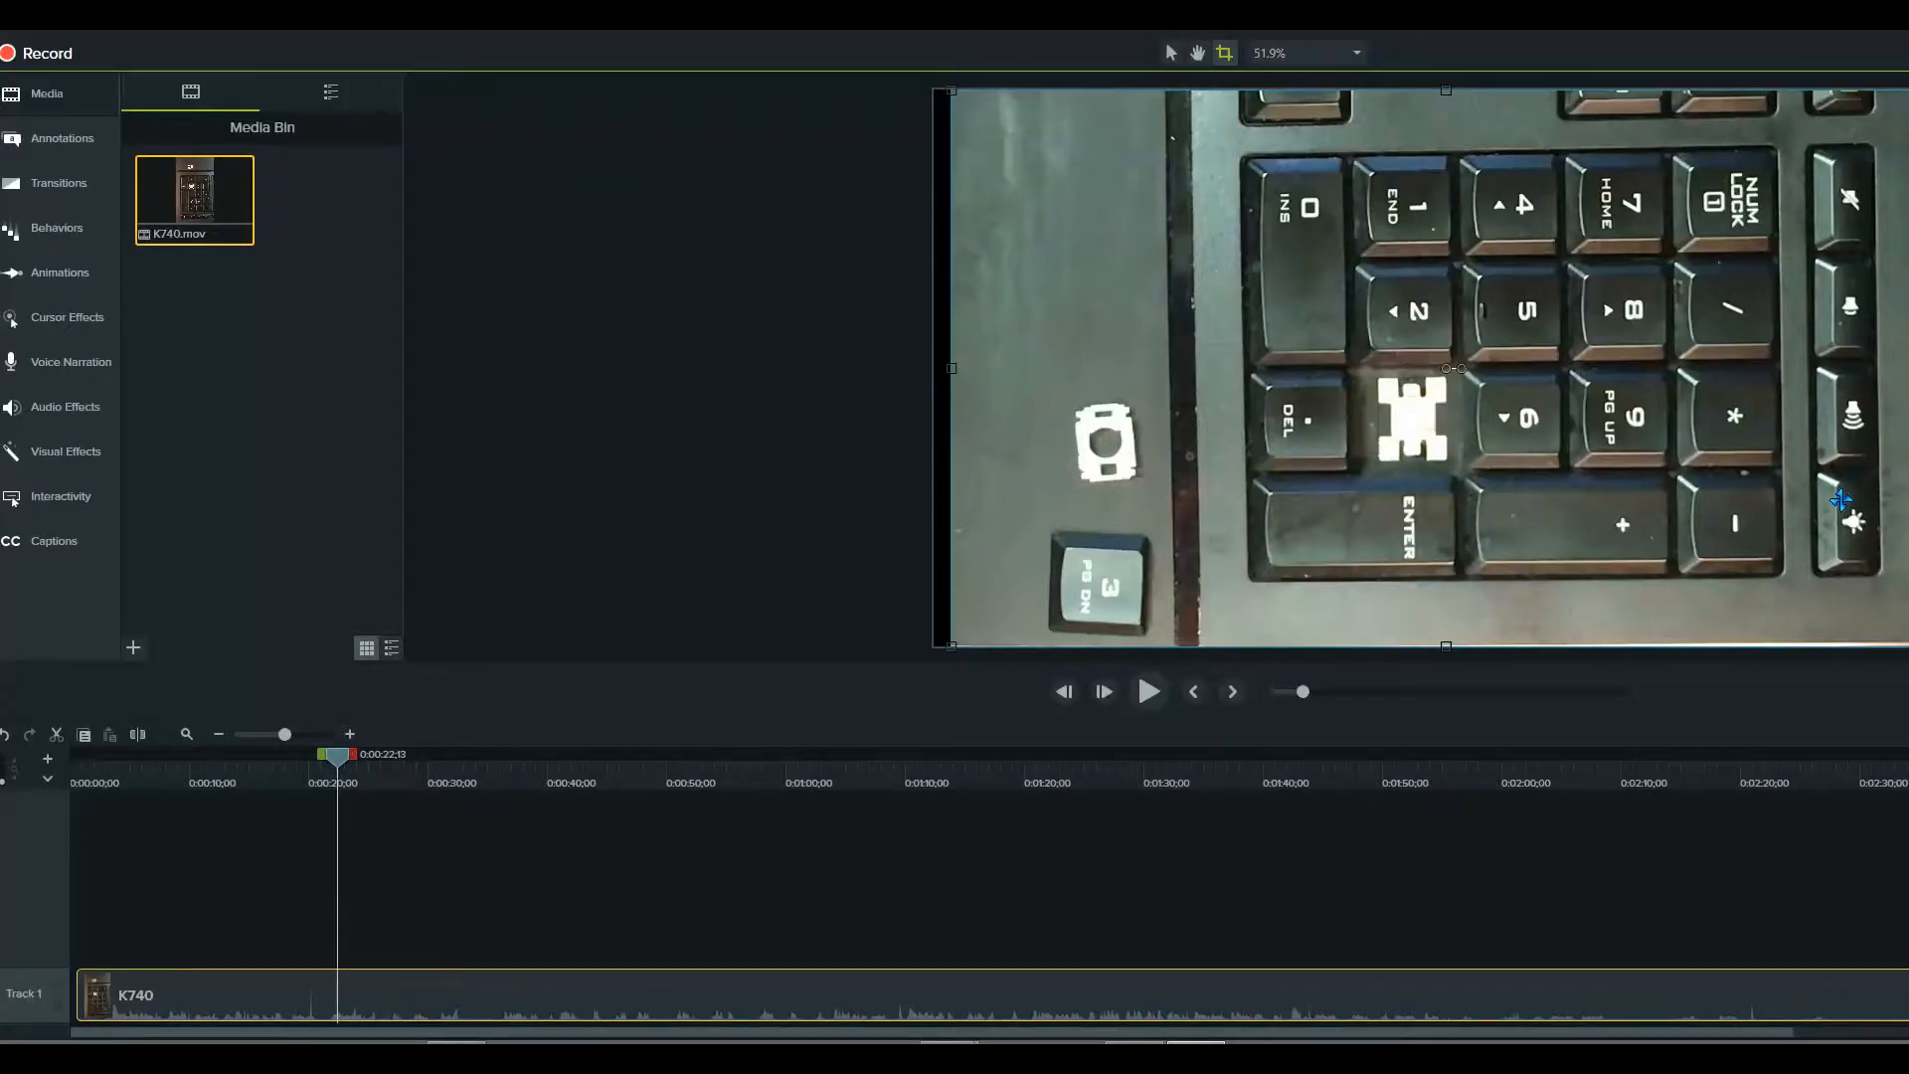
mouse_move(1467, 376)
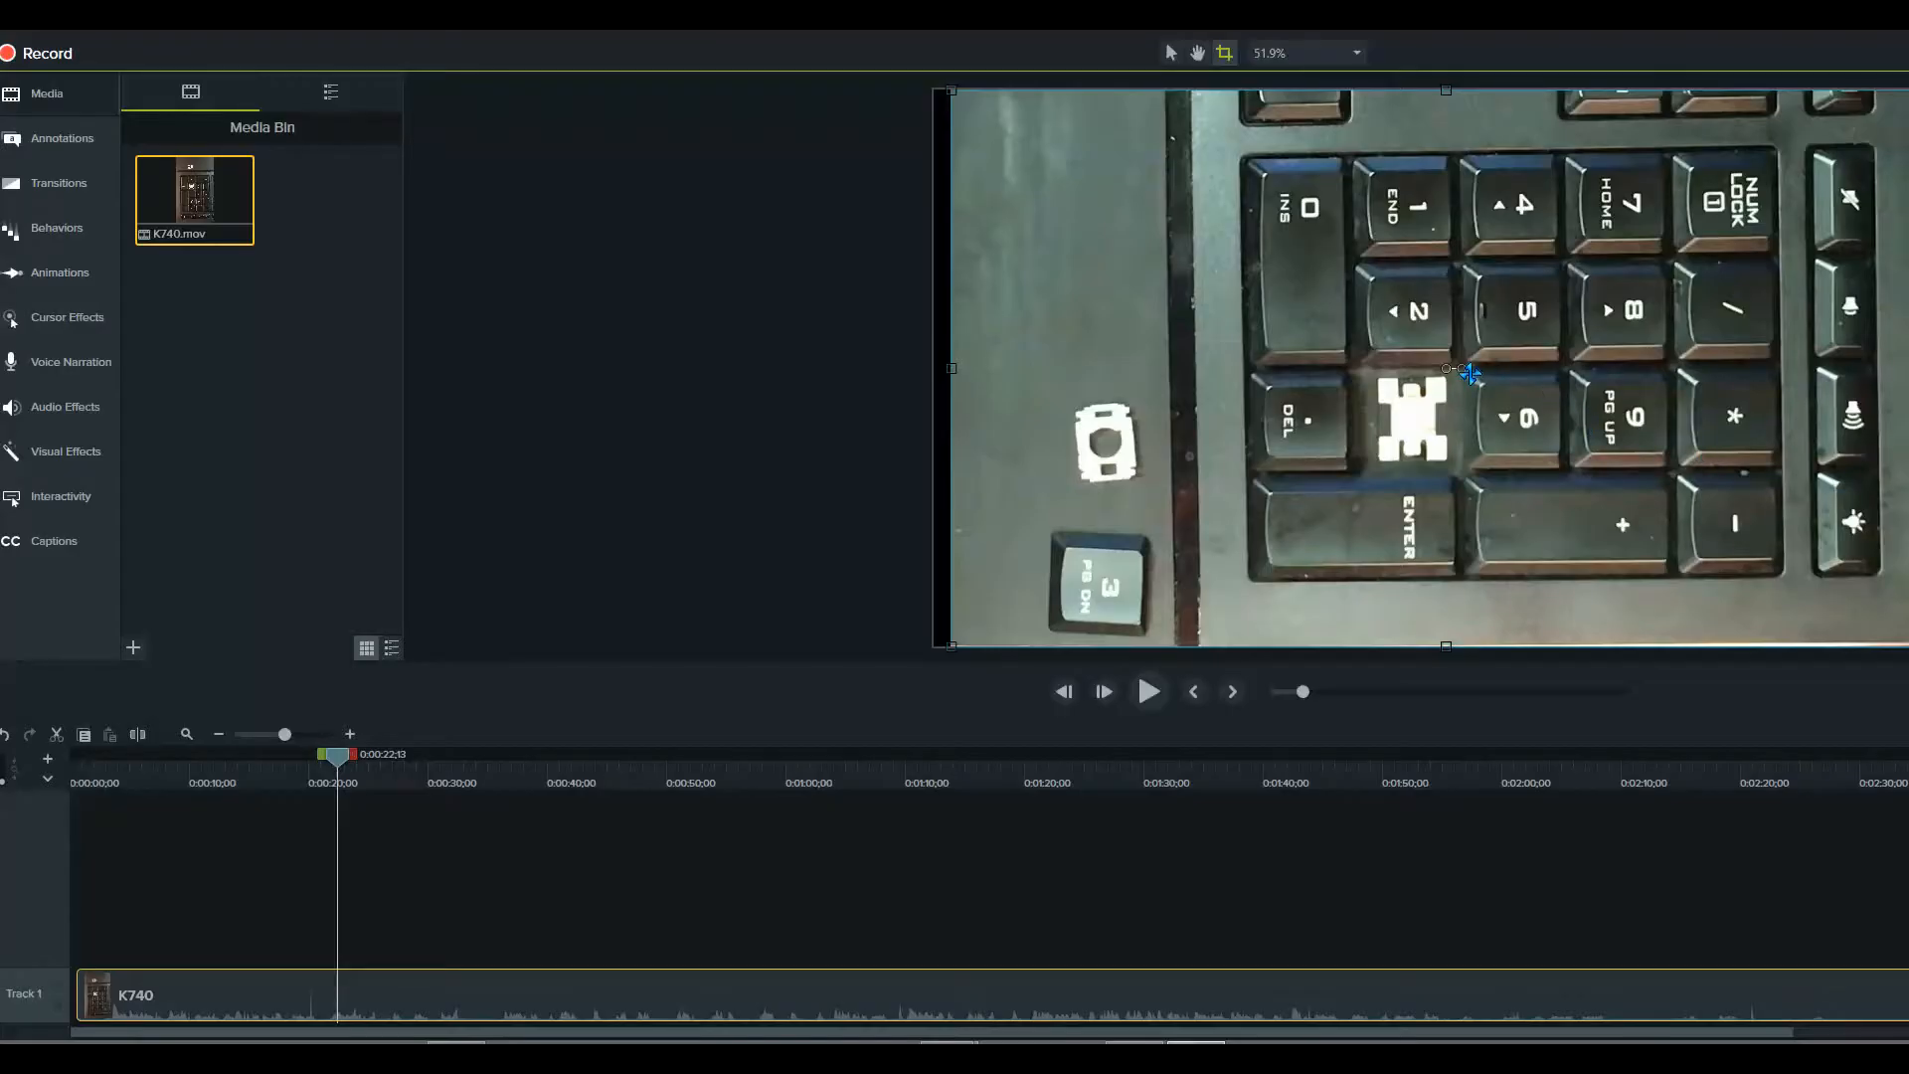
mouse_move(1457, 370)
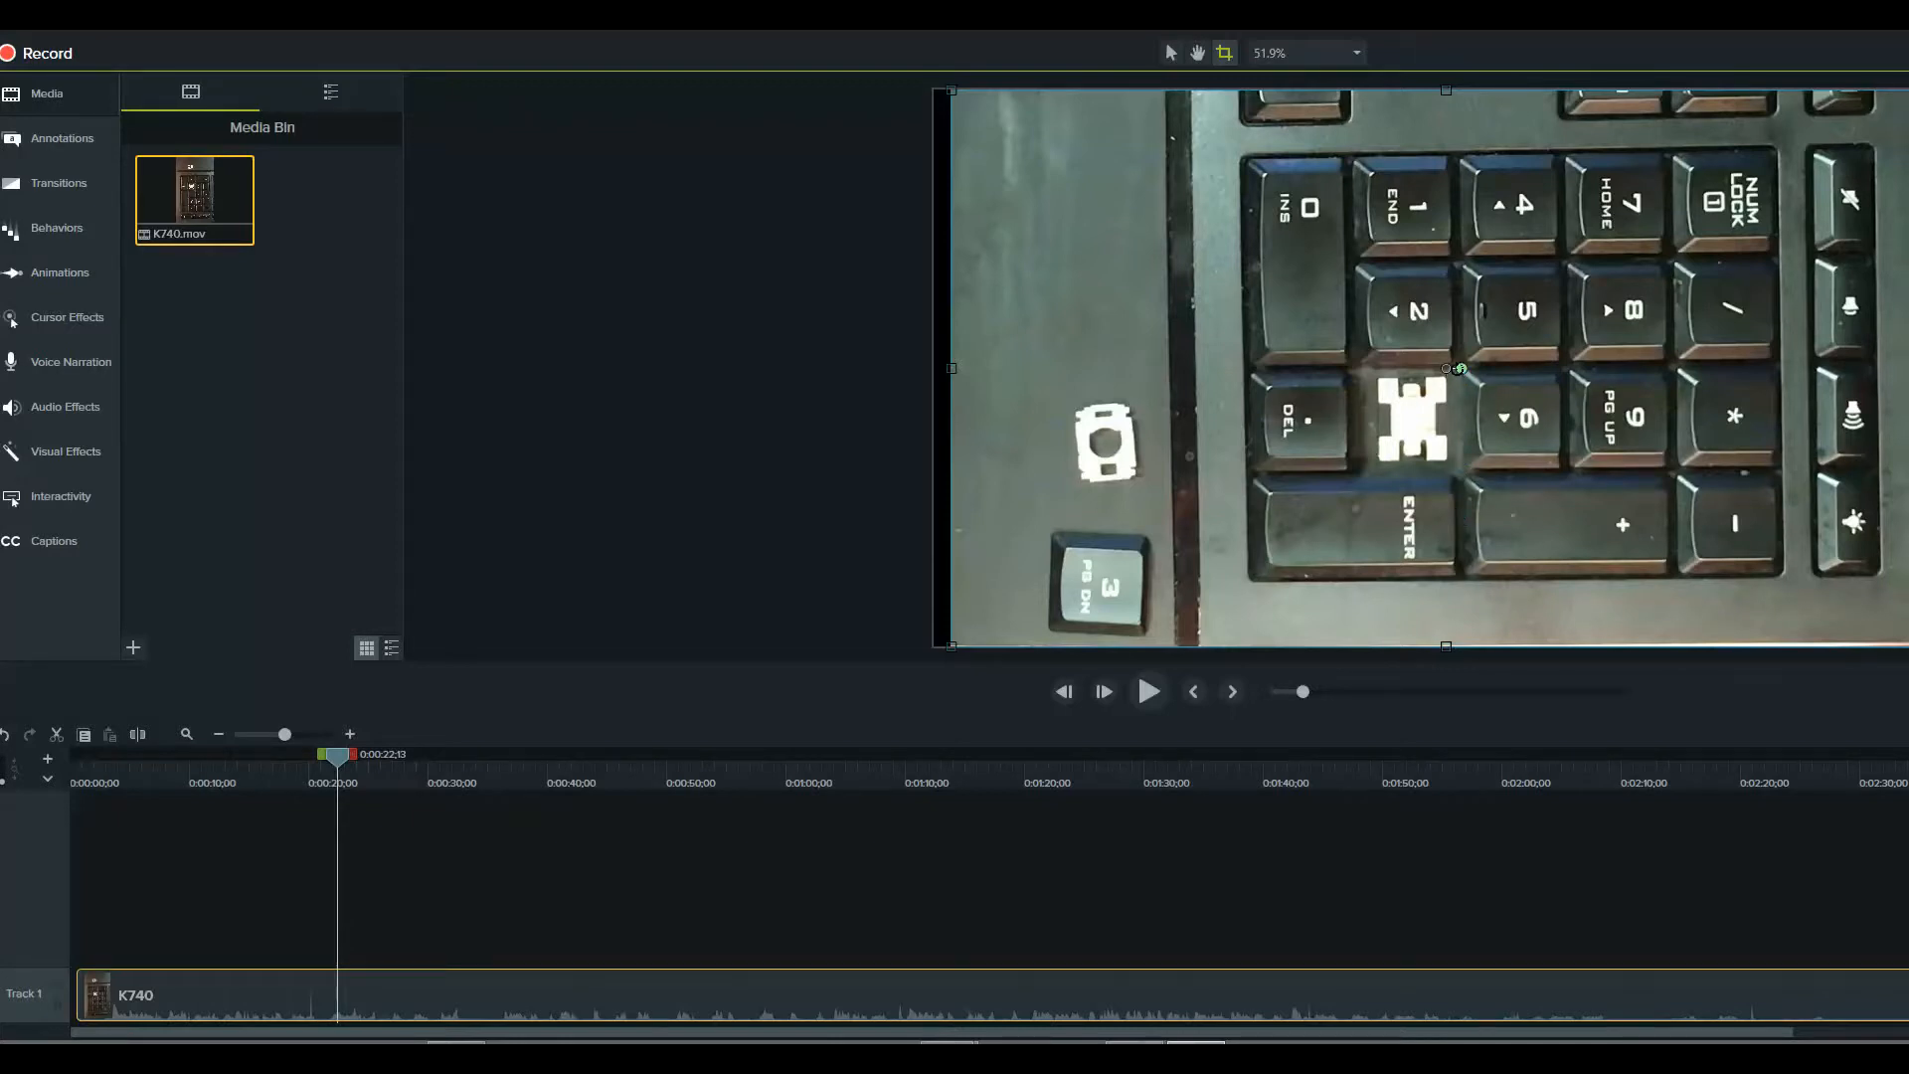
mouse_move(1458, 373)
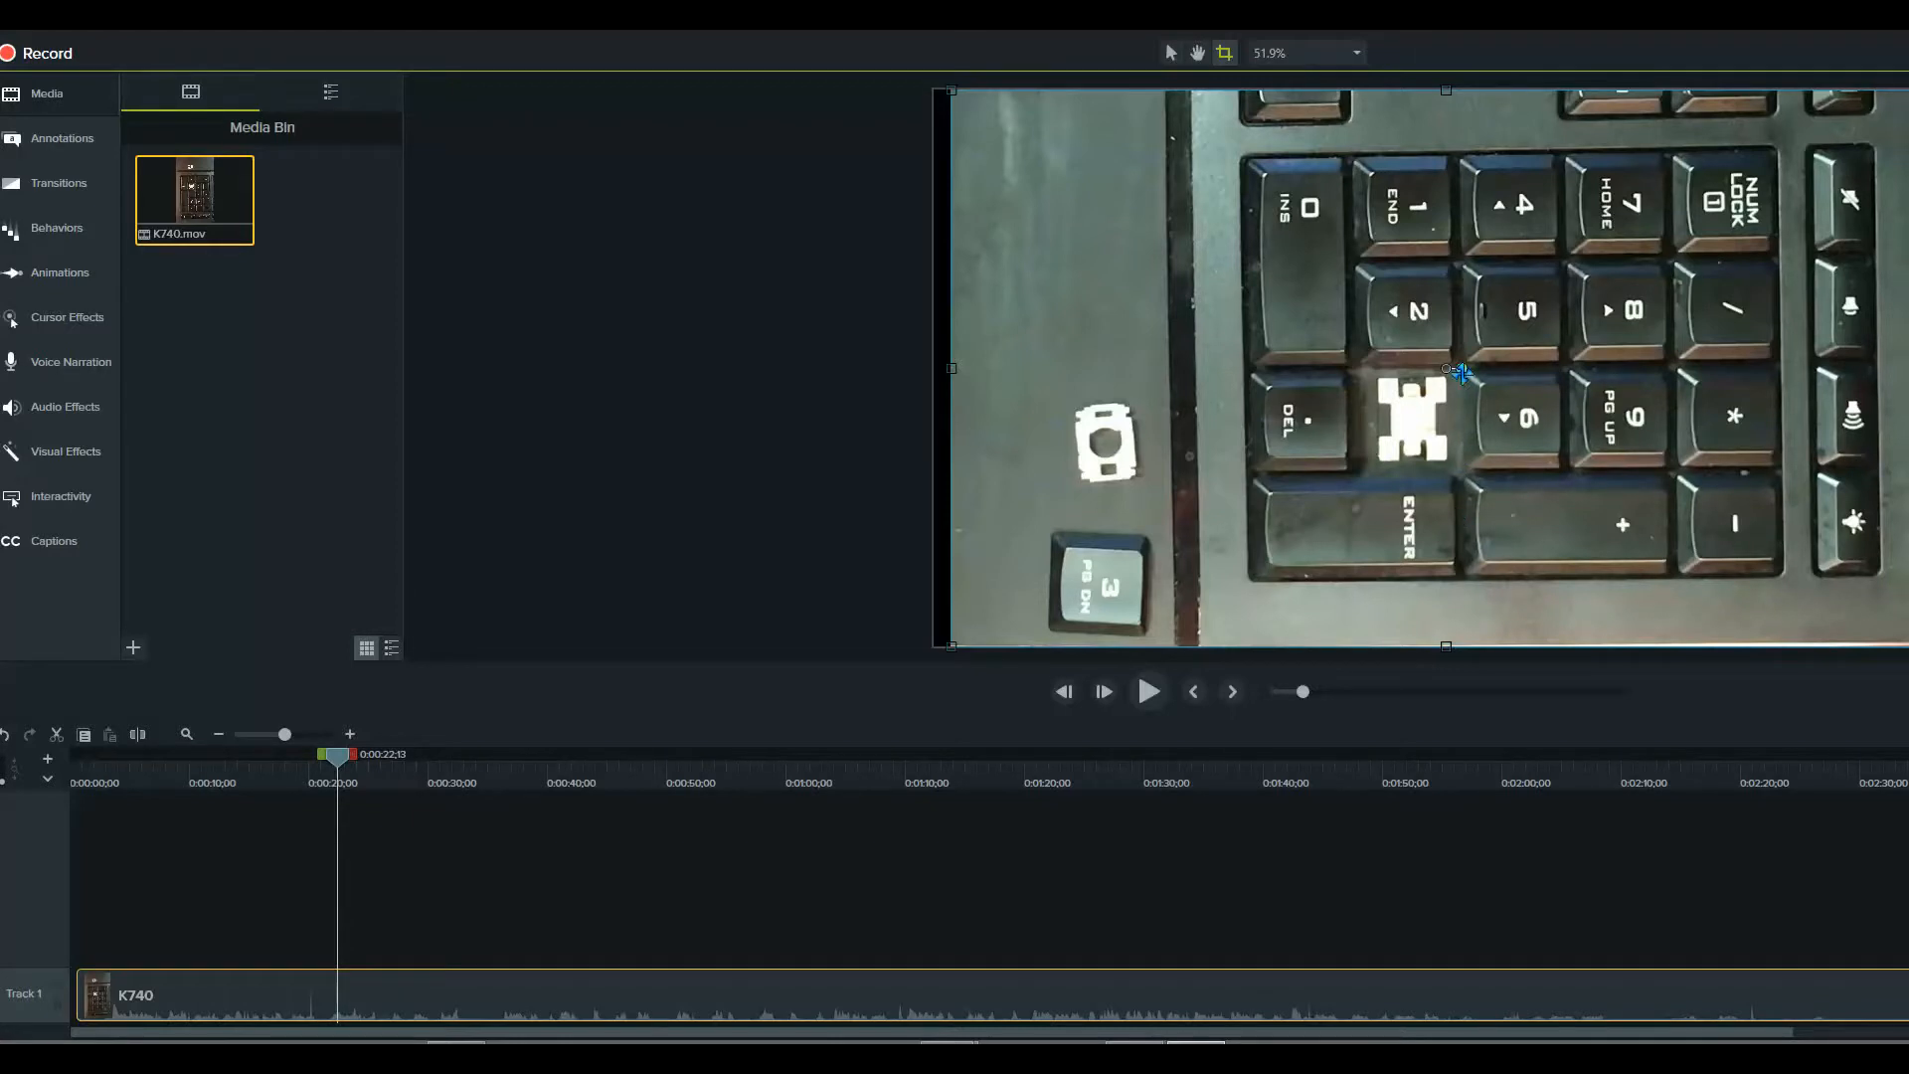
mouse_move(1456, 370)
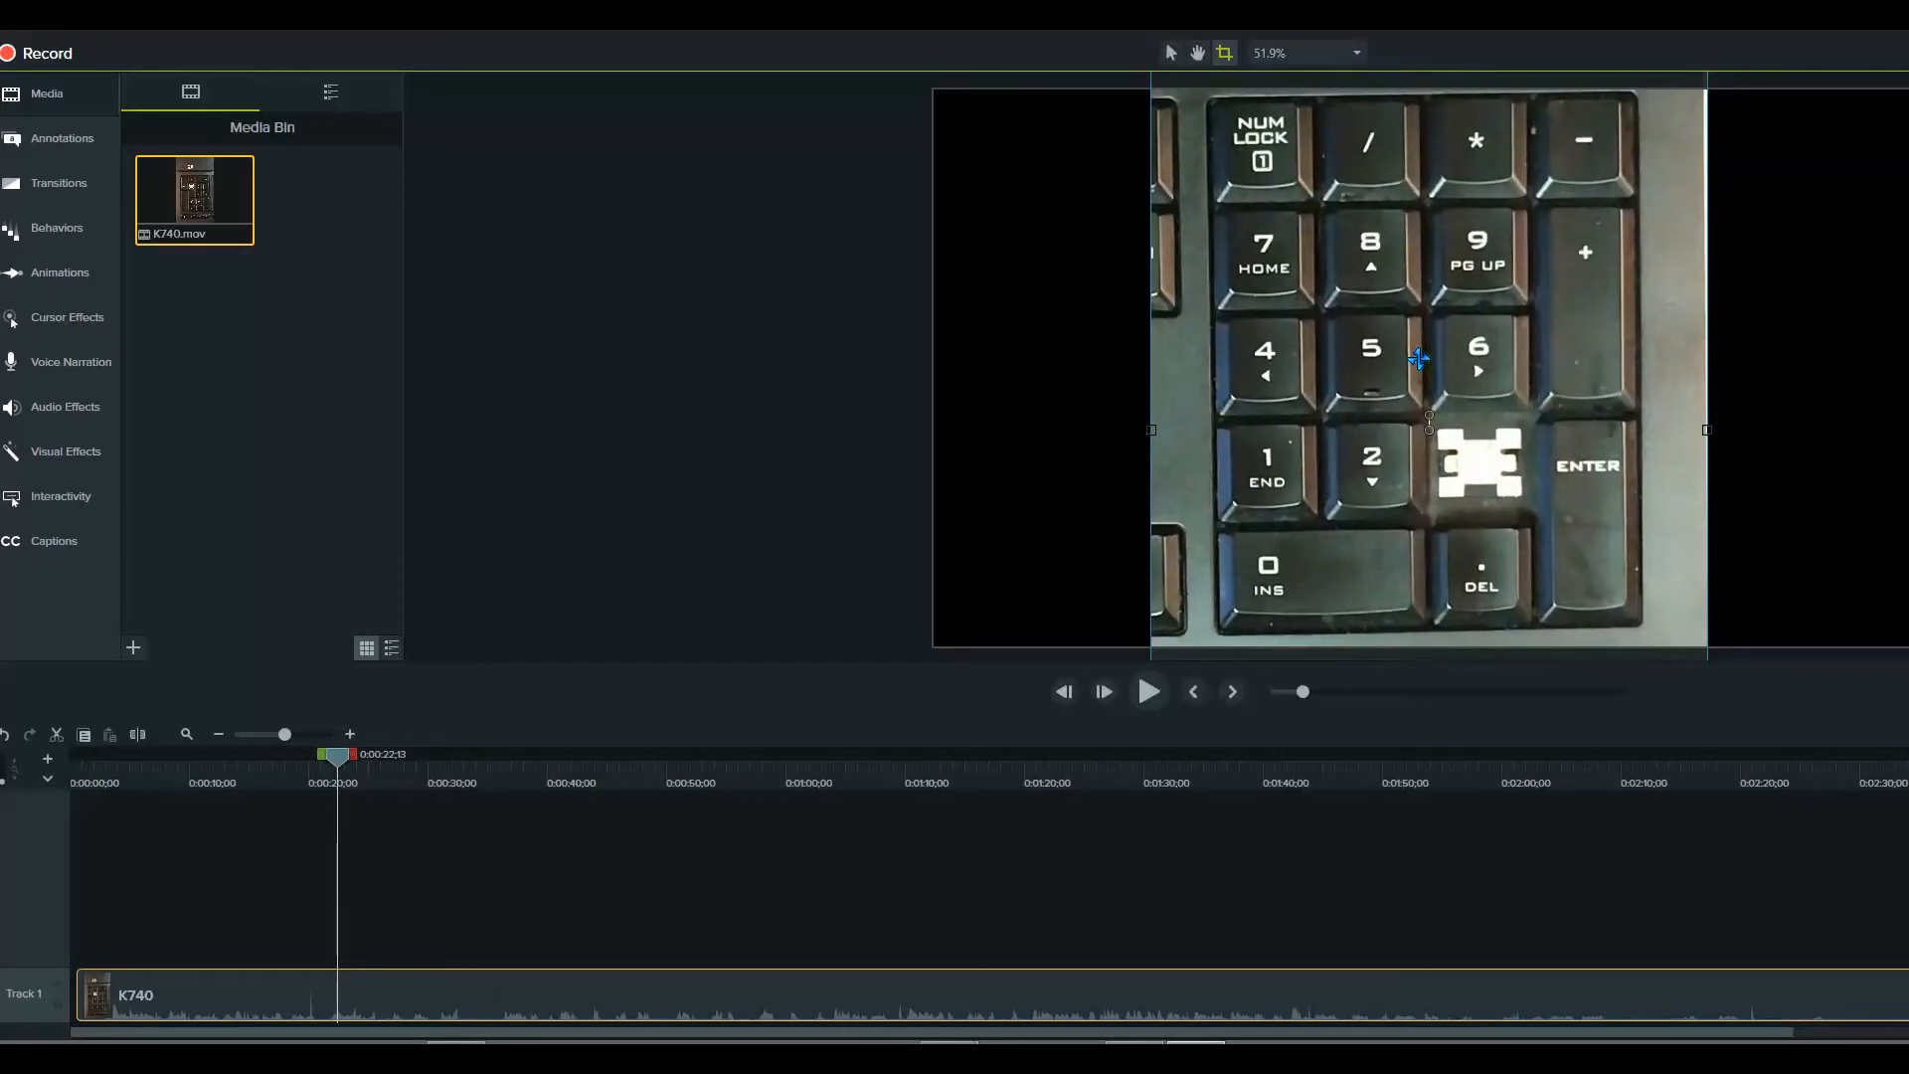
mouse_move(1577, 640)
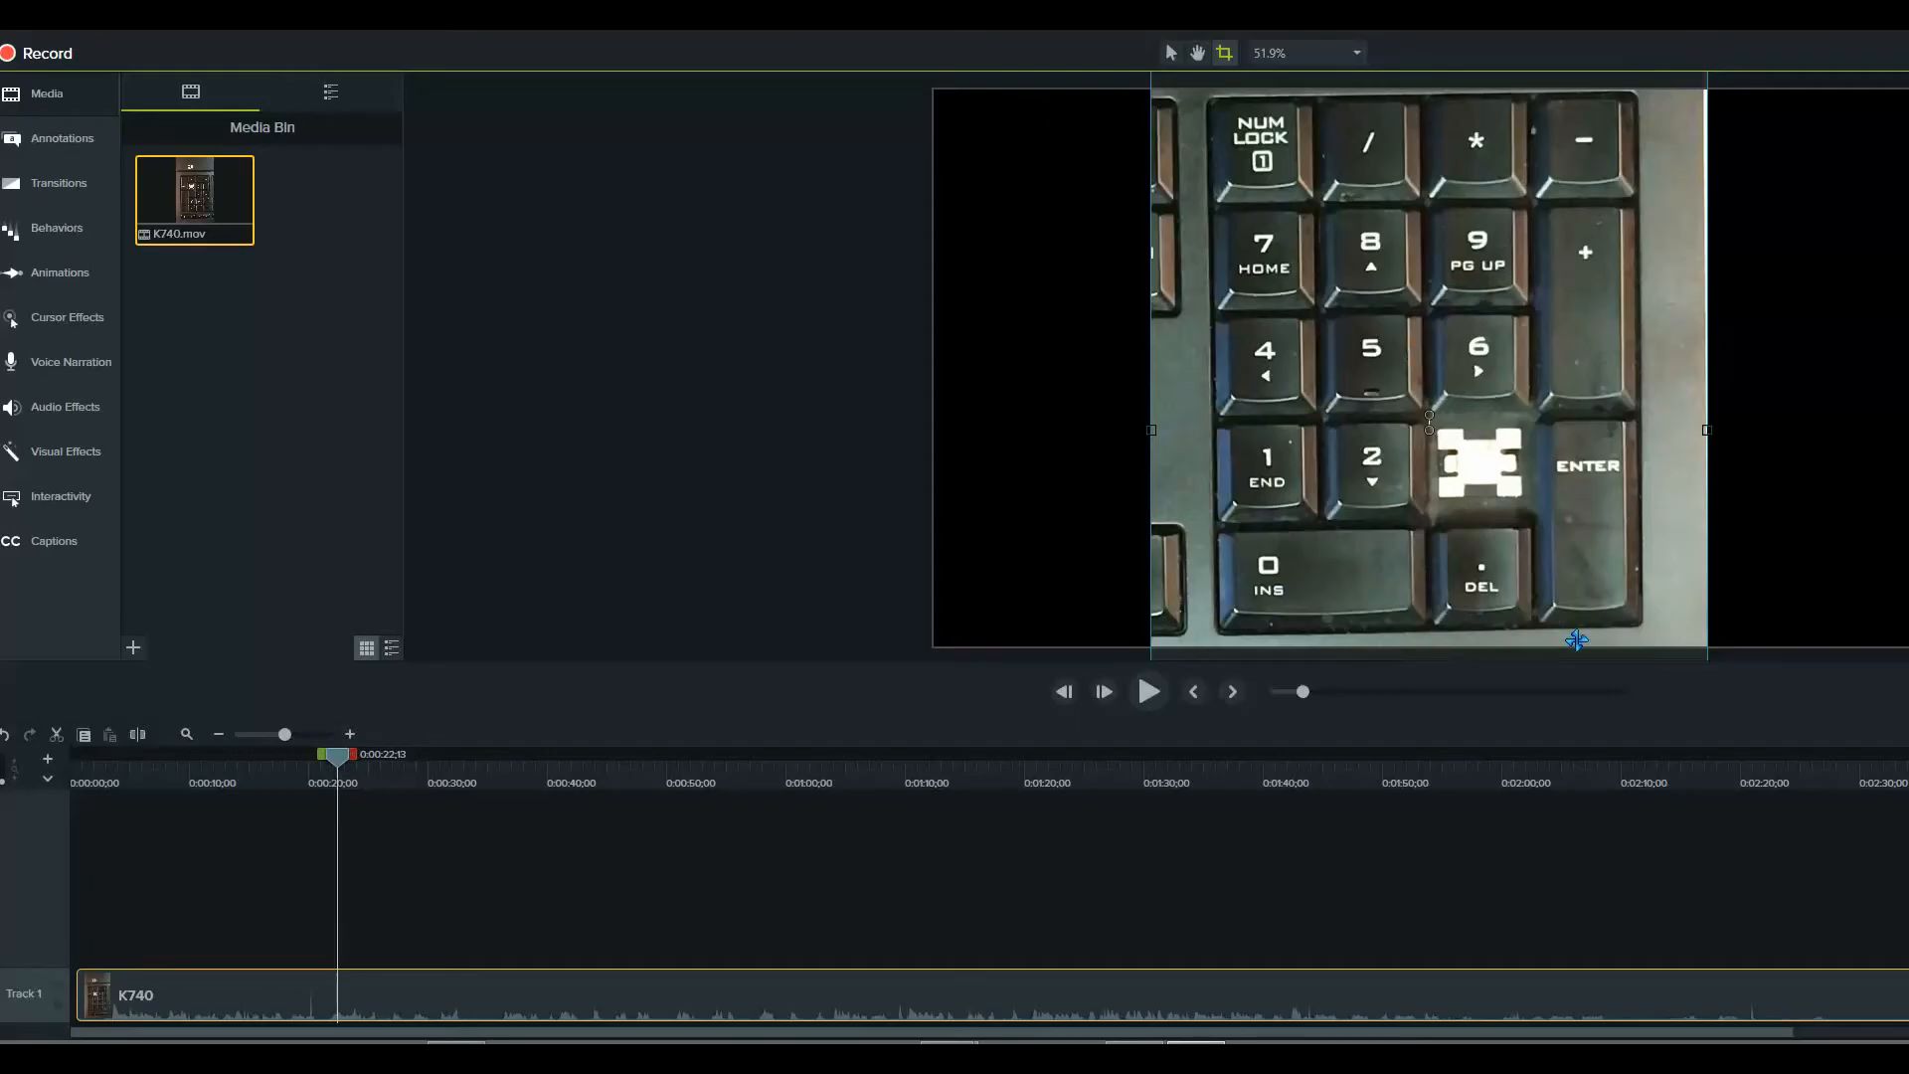